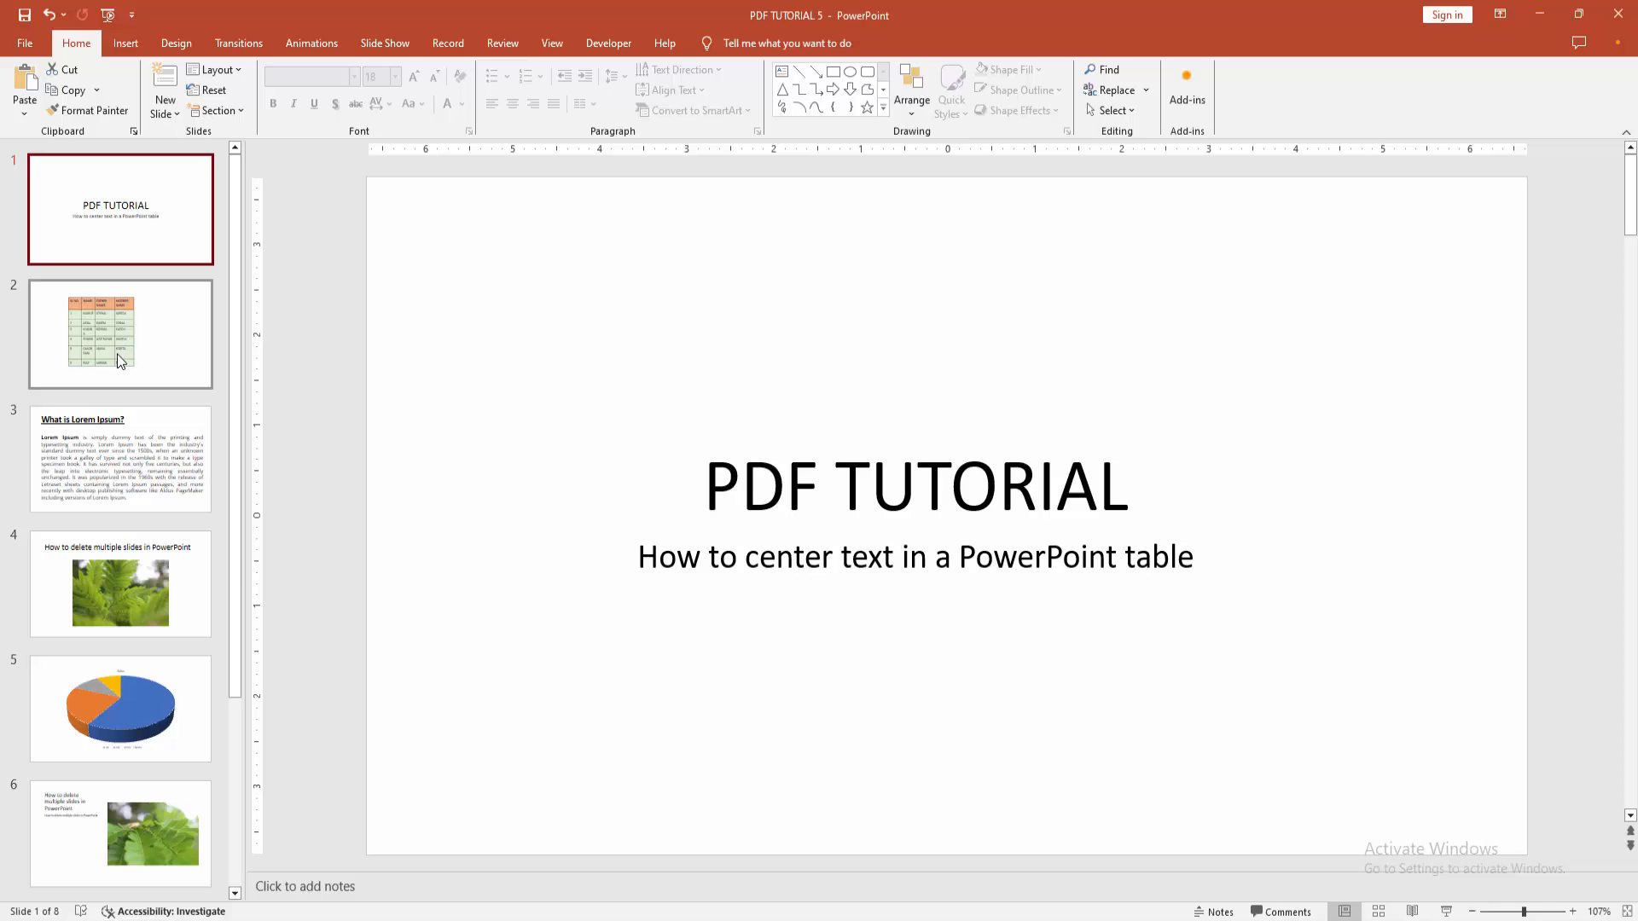
# Step: Go to slide 2, which holds the names table
pyautogui.click(120, 334)
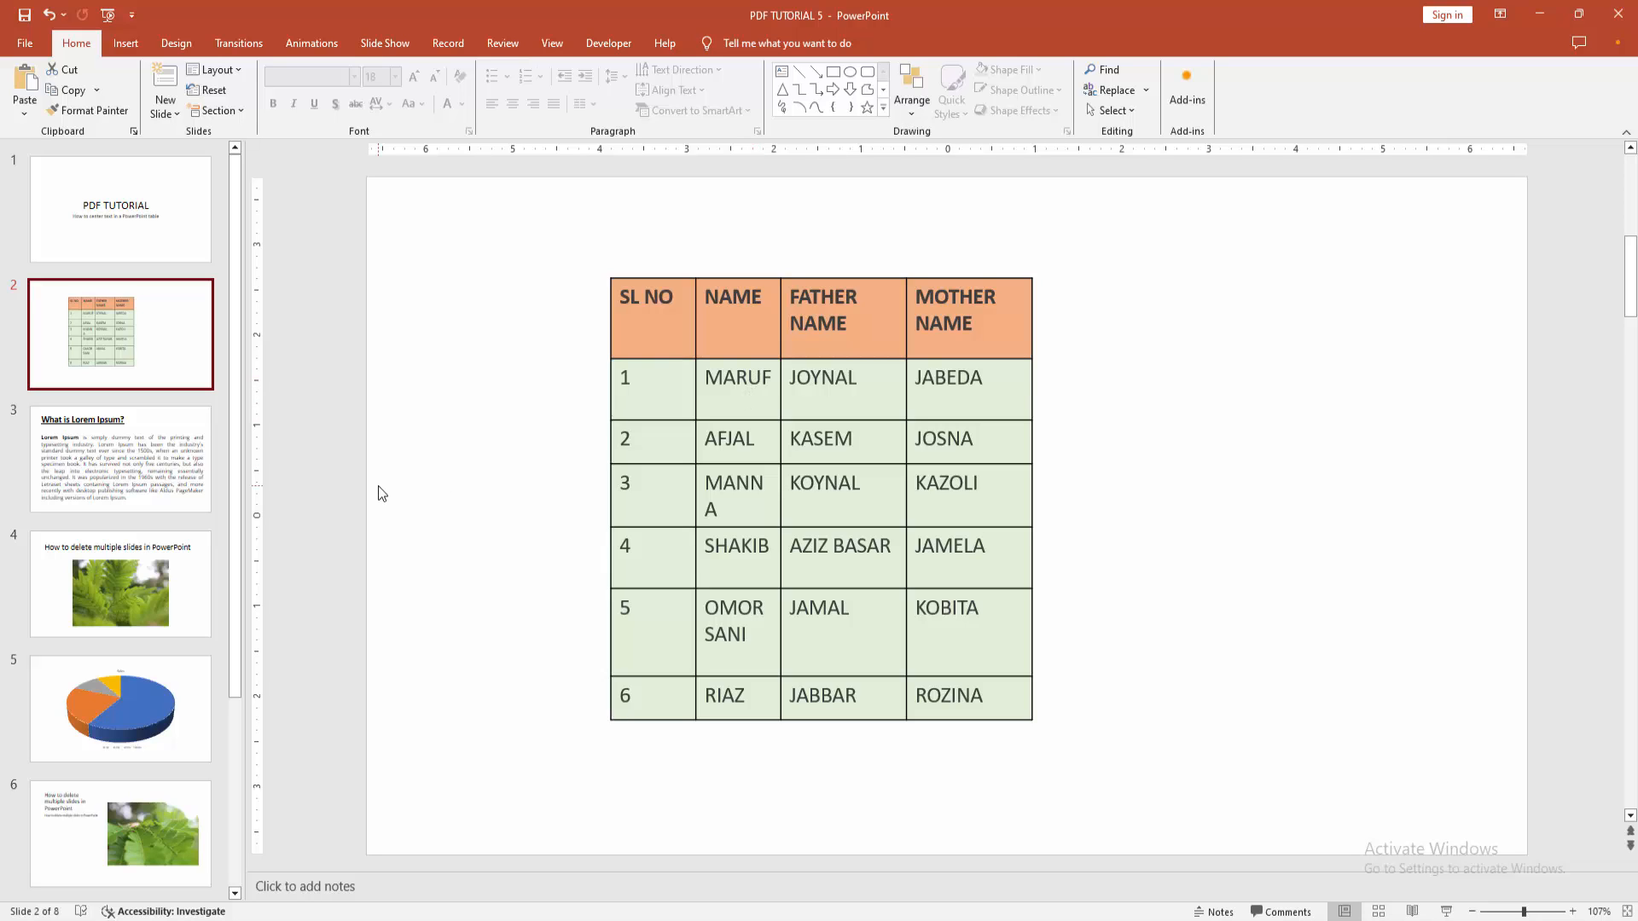
# Step: Select the whole names table so the table tools become active
pyautogui.click(645, 318)
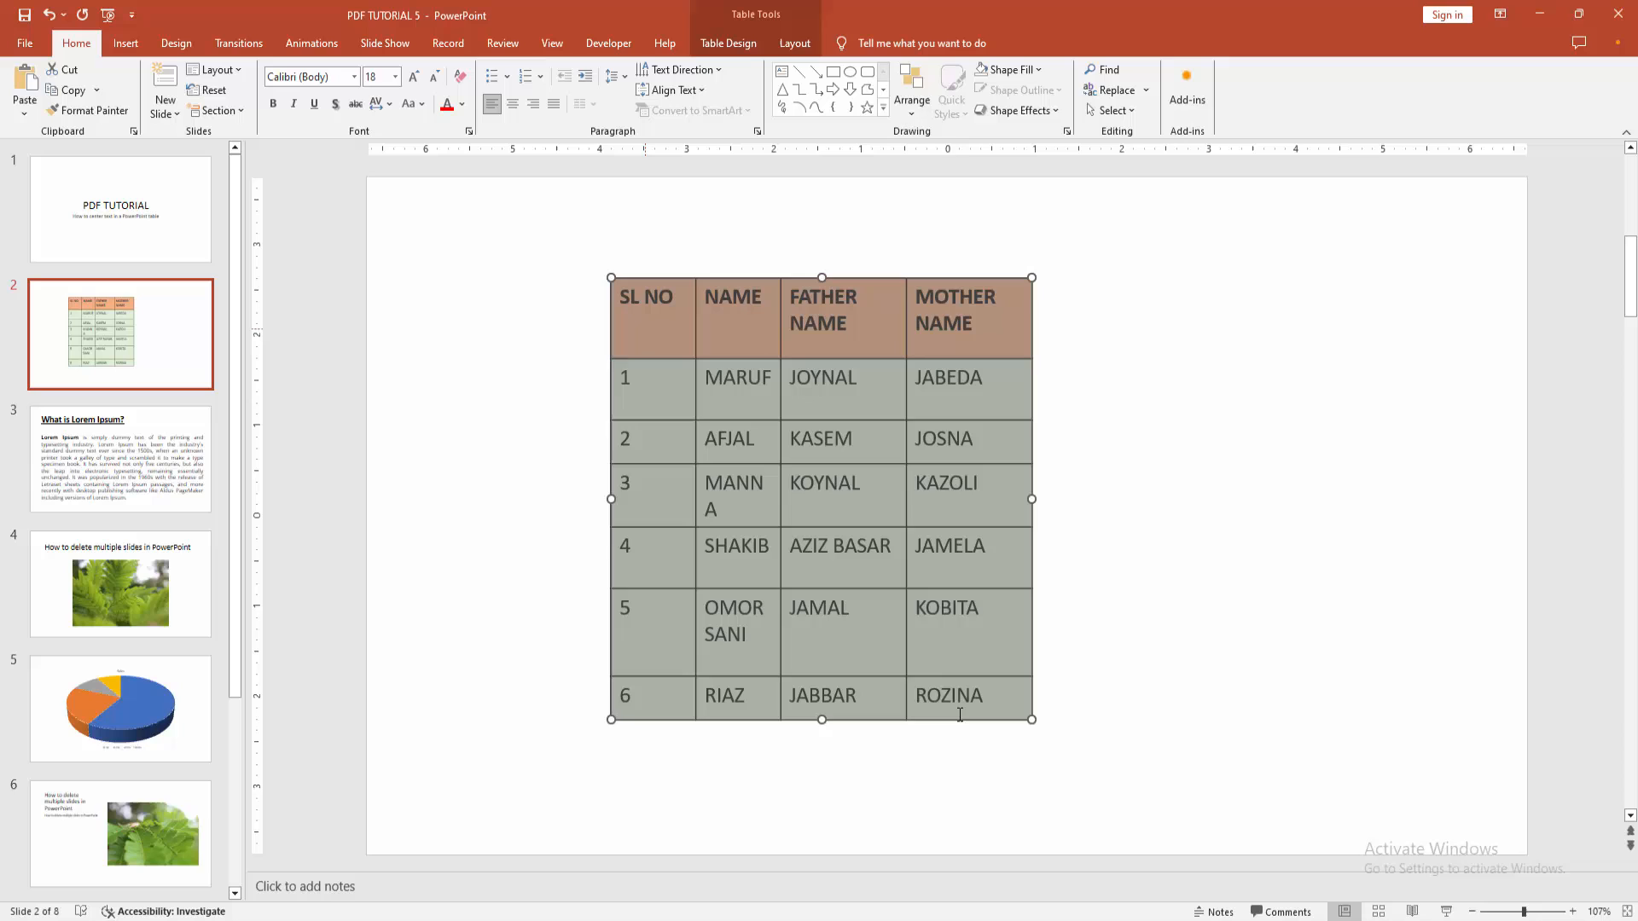
pyautogui.moveTo(795, 43)
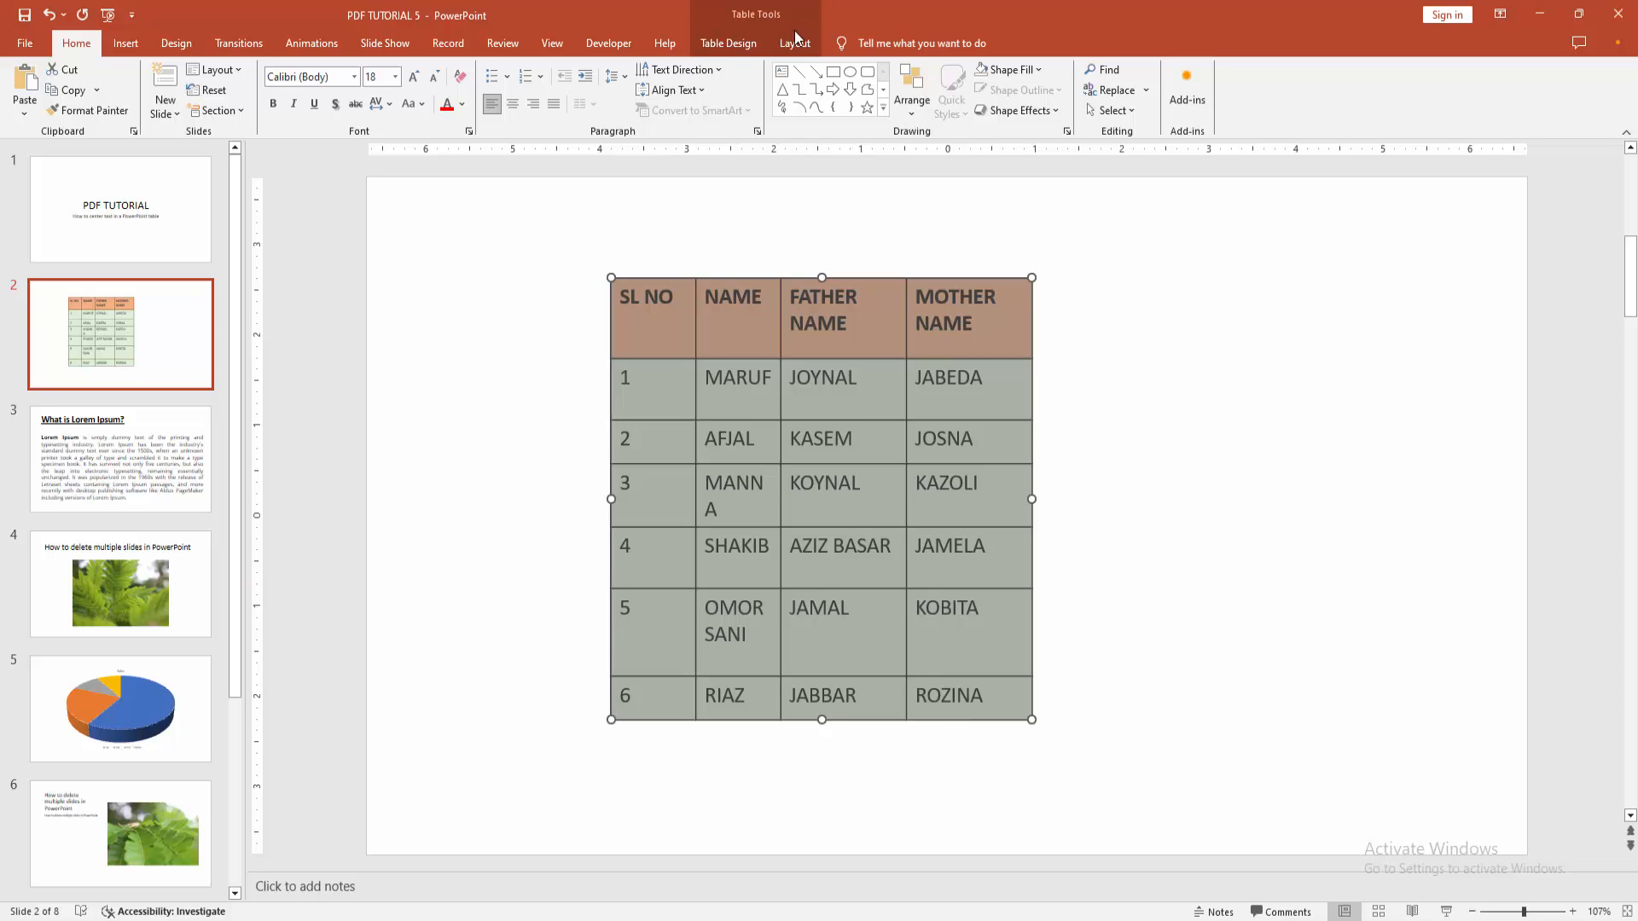
# Step: Center every cell's text horizontally and vertically from the Table Layout alignment options
pyautogui.click(795, 42)
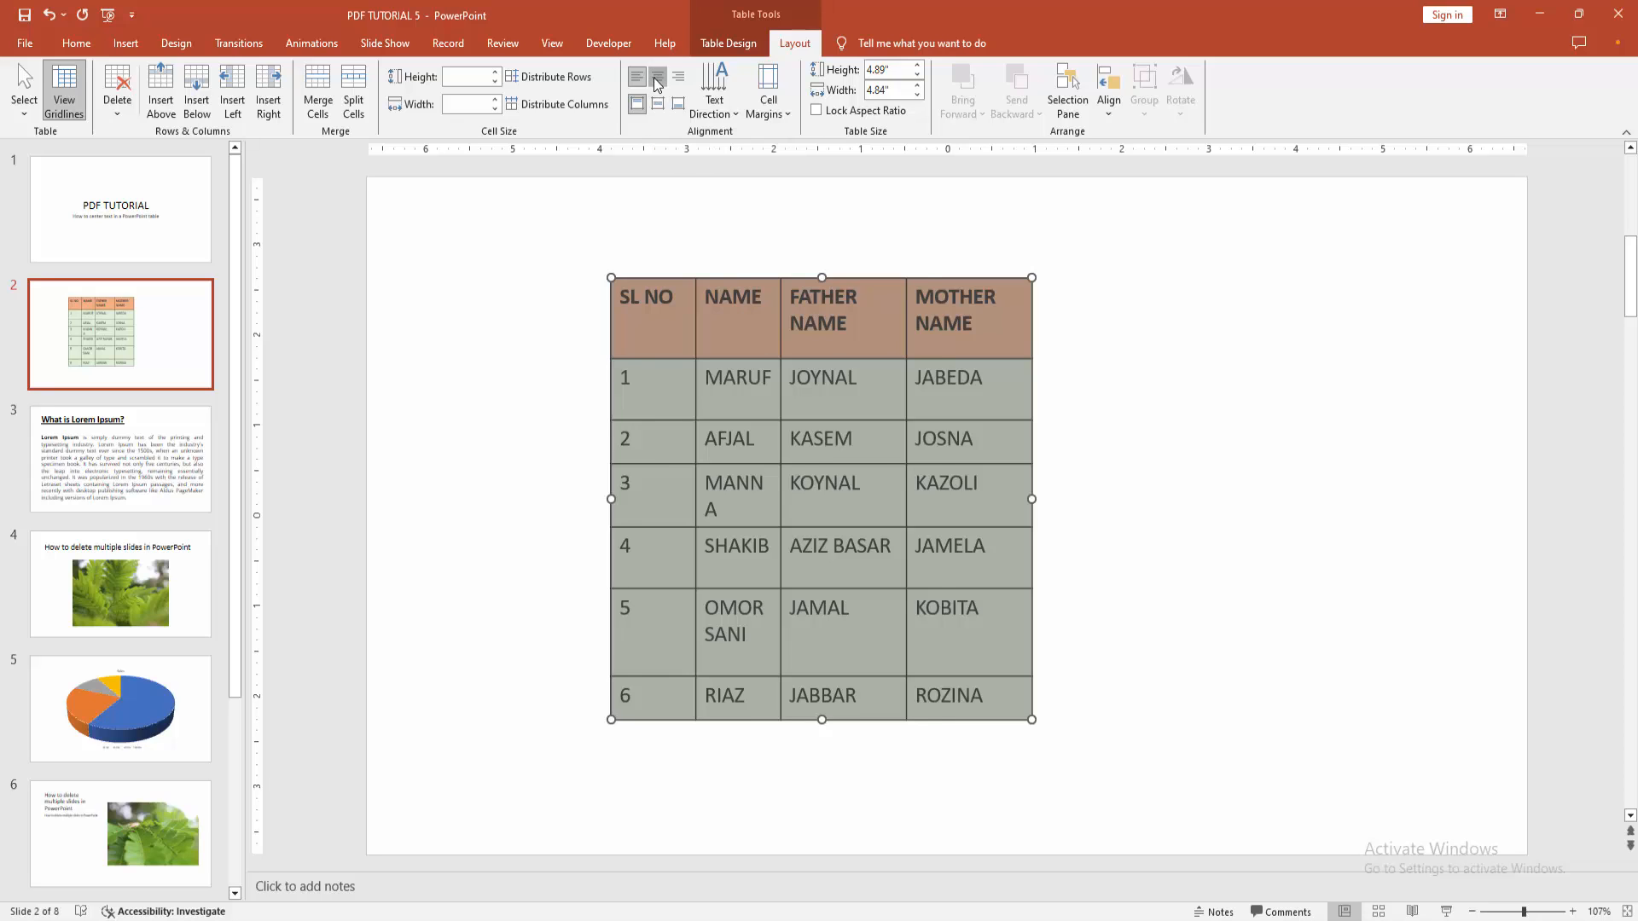
pyautogui.click(657, 76)
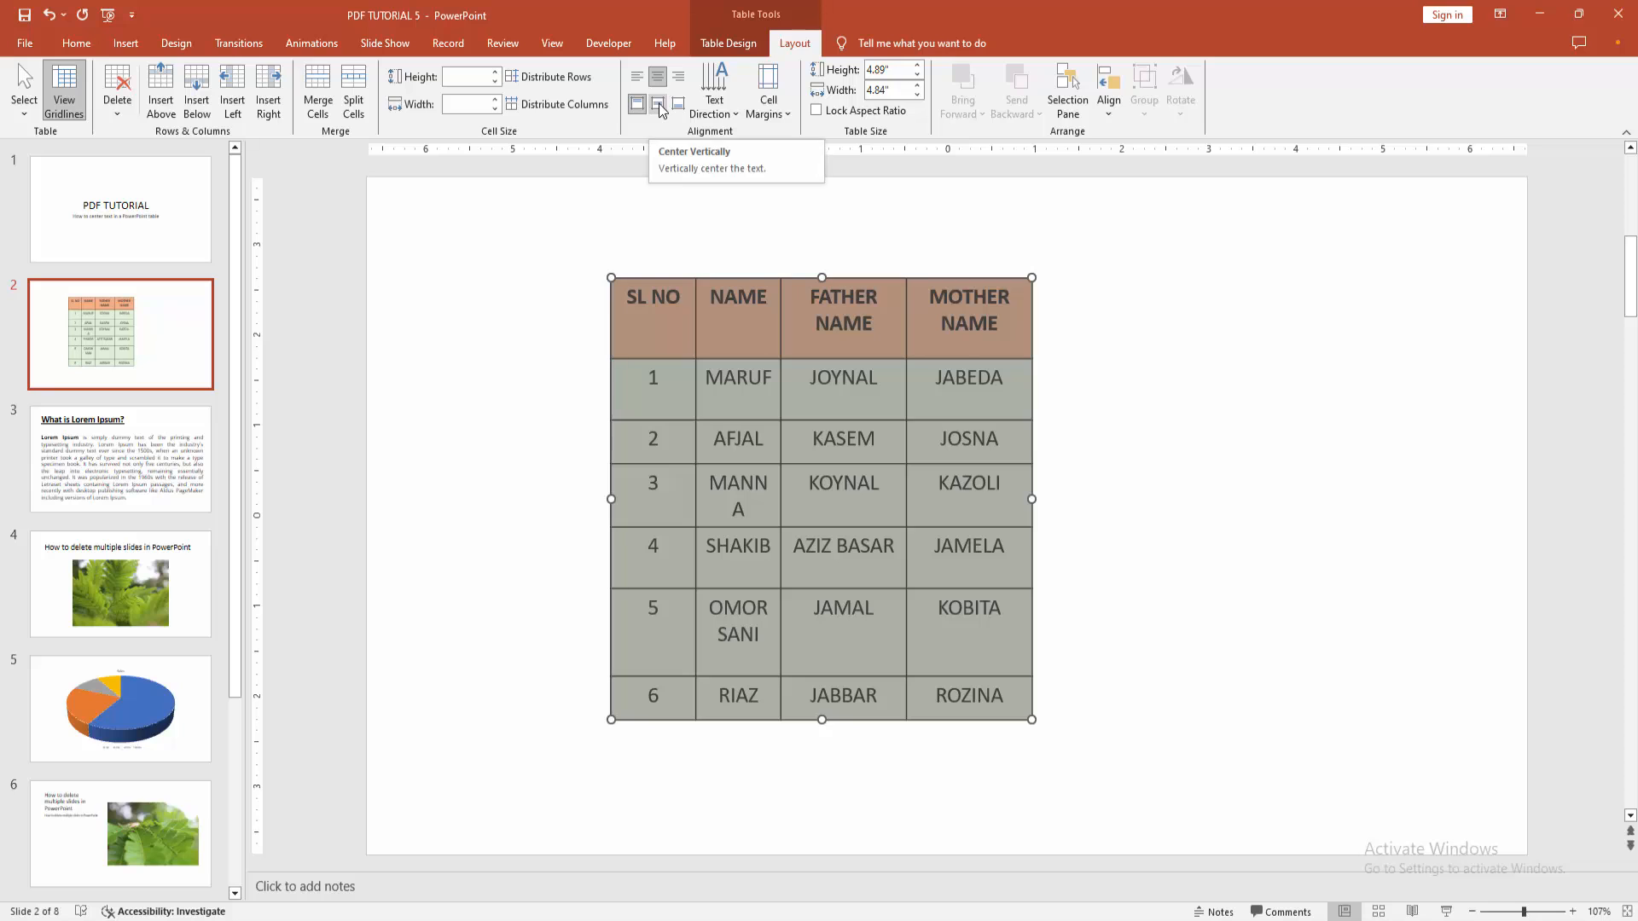